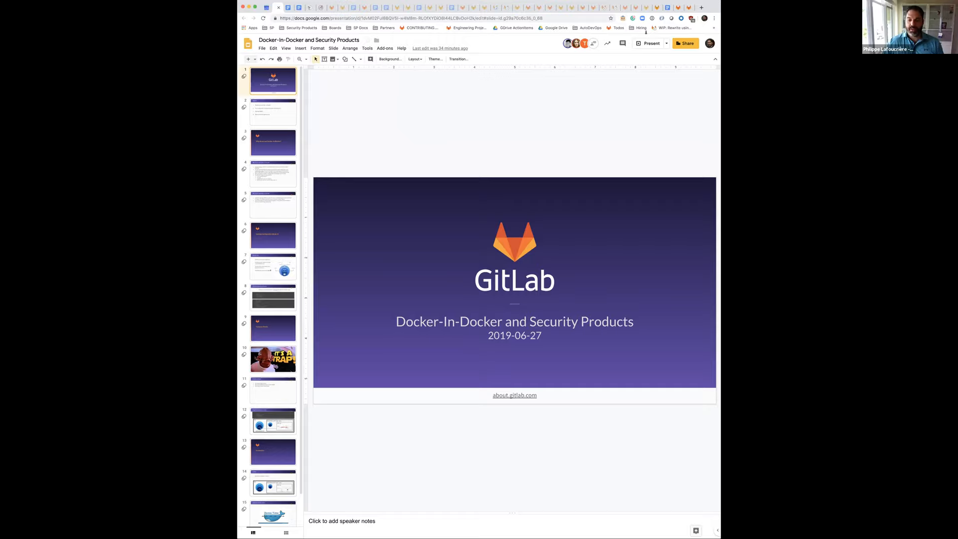
Advance past the Docker 101 slide to slide 8, 'Setting up the GitLab Runner'
left_click(650, 43)
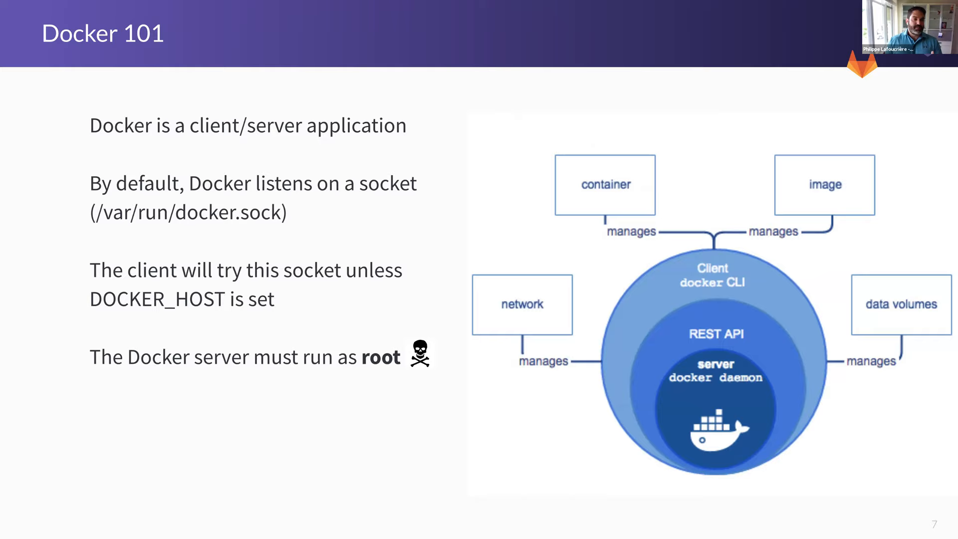
mouse_move(772, 386)
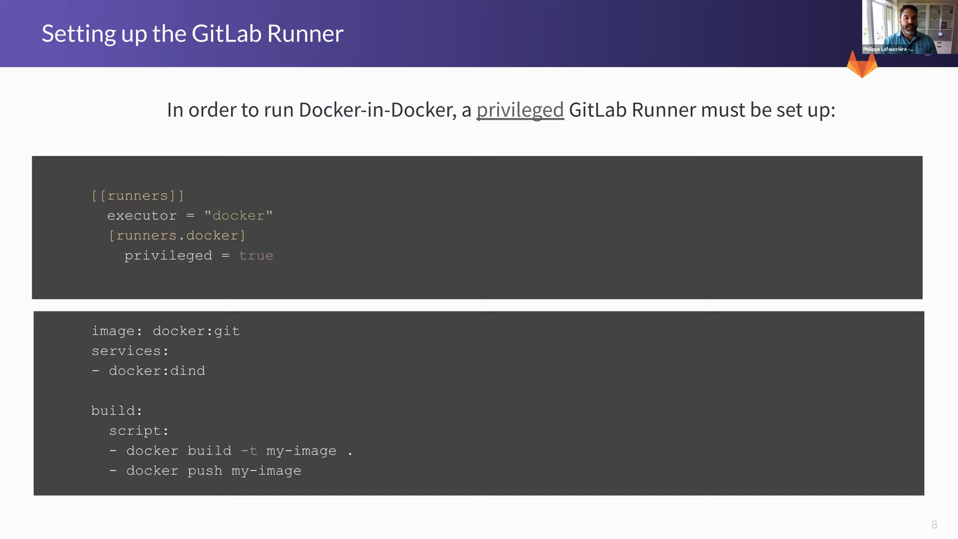
mouse_move(473, 157)
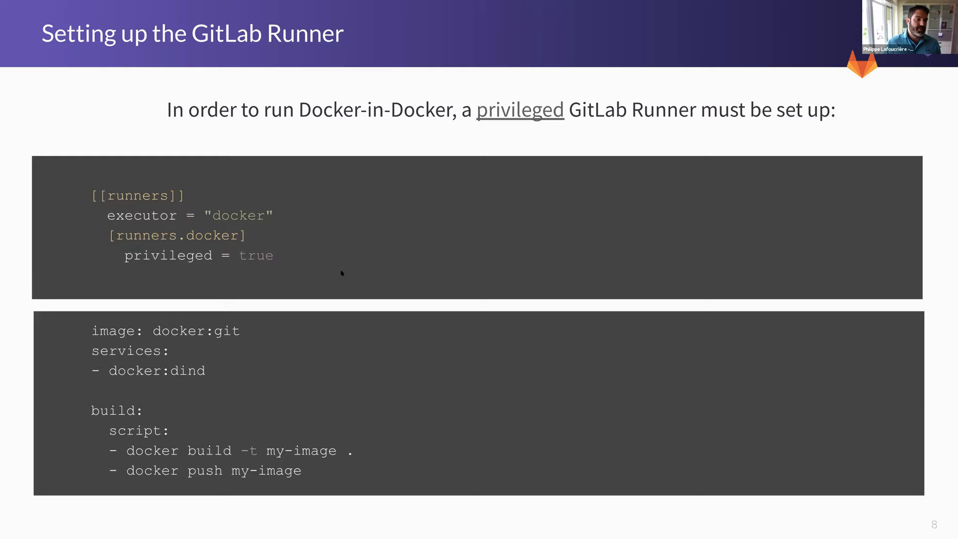
mouse_move(214, 424)
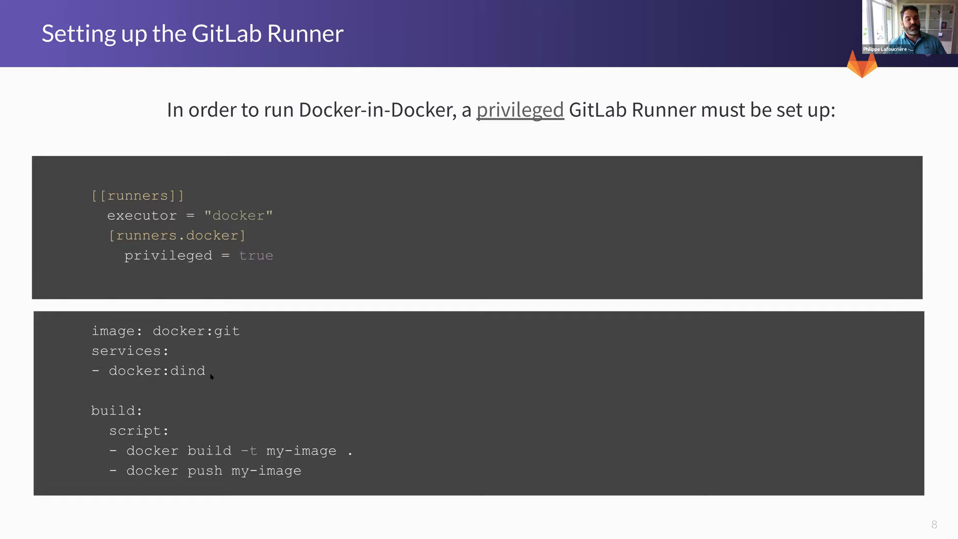
mouse_move(155, 455)
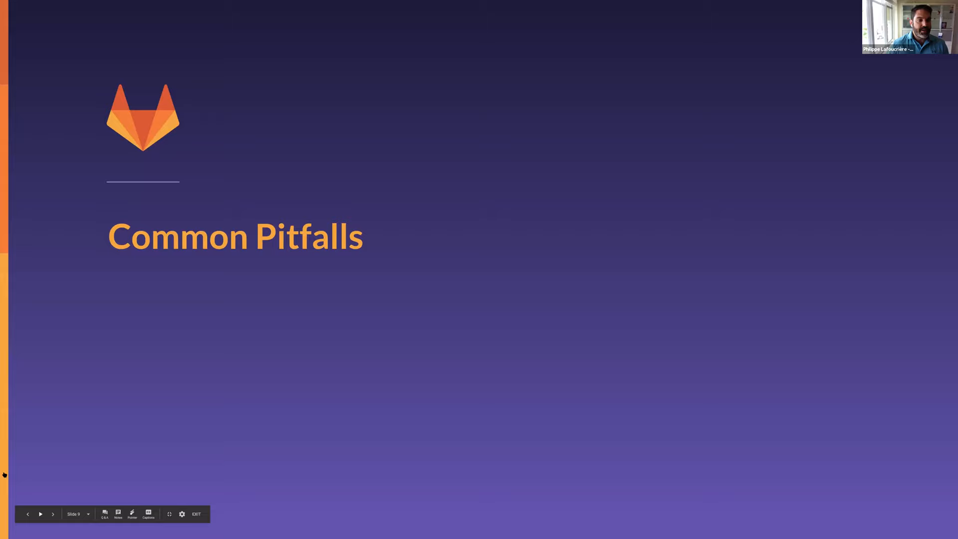
Advance the presentation to slide 11, the 'Common pitfalls' list
left_click(28, 514)
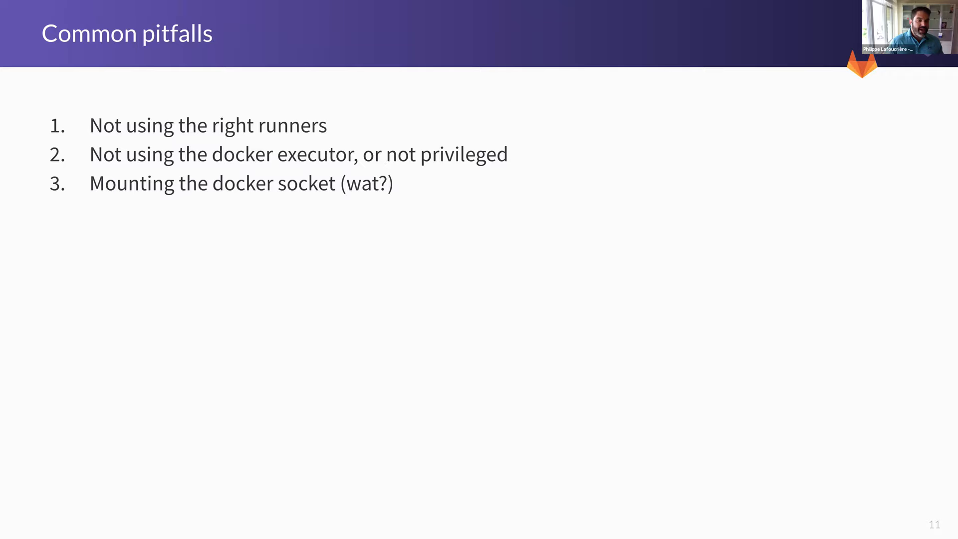
key("Right")
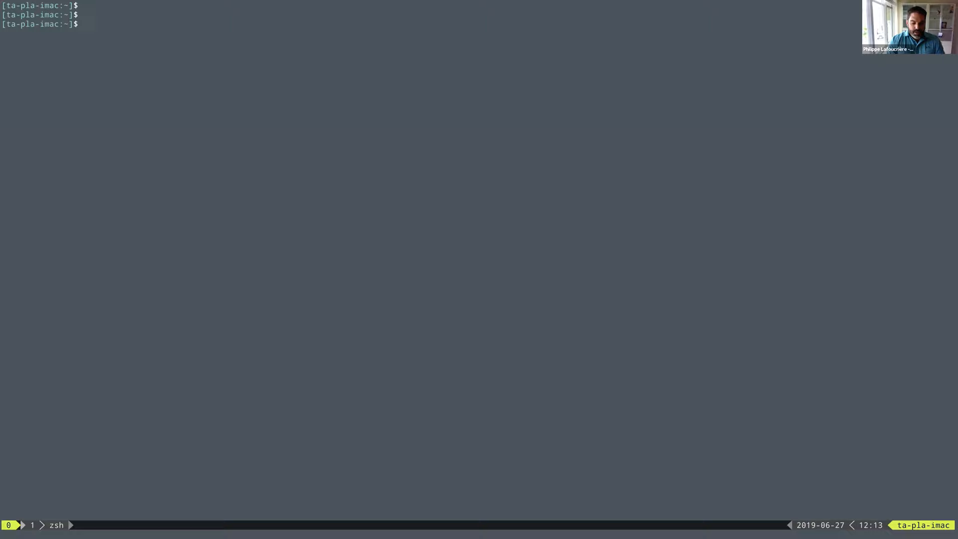
Run 'docker -it --rm alpine' to launch a disposable Alpine container
type("docker -it --rm")
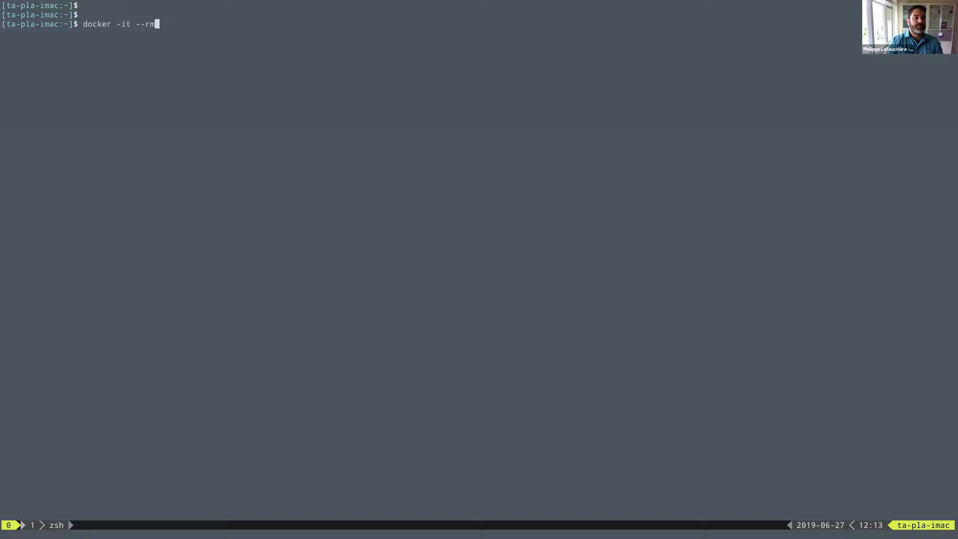
type("alpine")
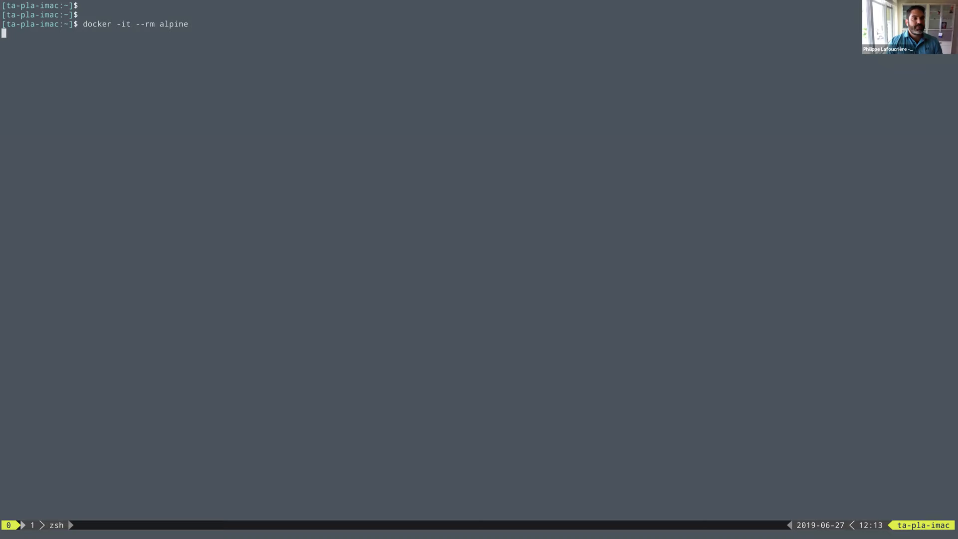
key("Return")
type("docker run -it --rm alpine")
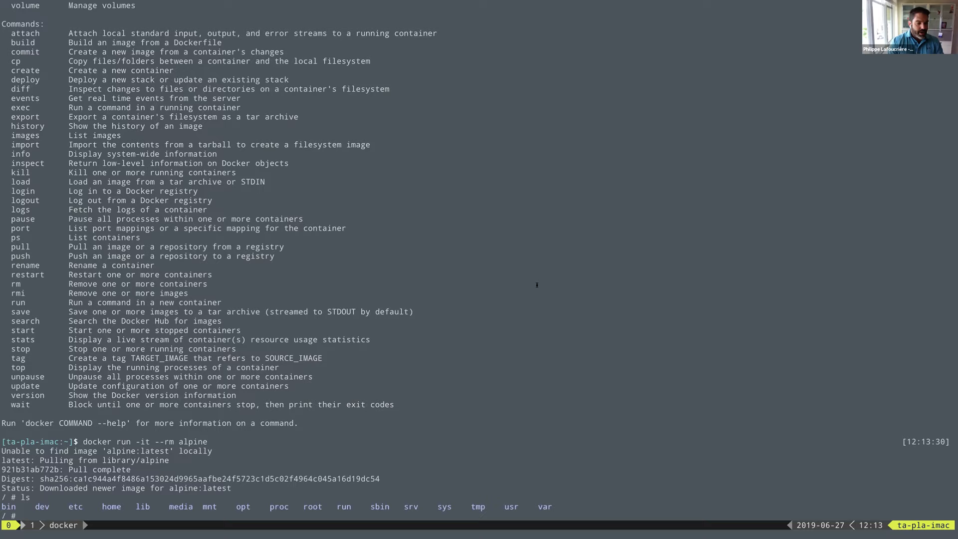
Abandon the half-typed 'rm /usr/' command with Ctrl+C
type("rm /usr/")
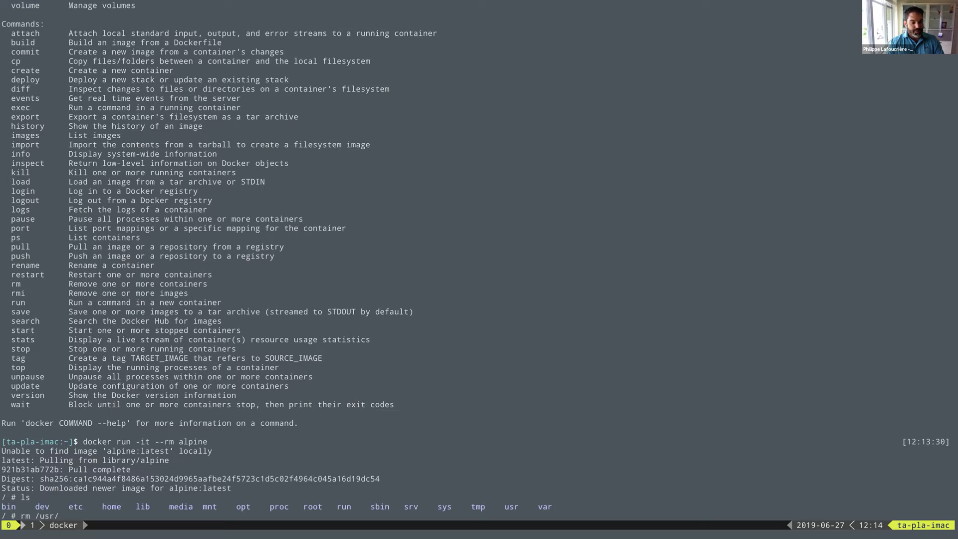
key("ctrl+c")
type("ls /dev/")
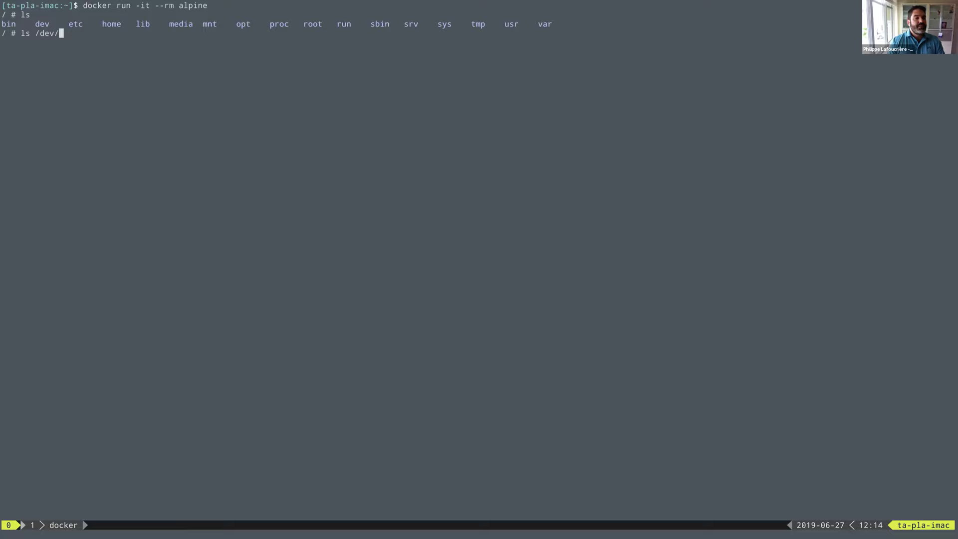
Run ls /dev/ to list the container's few device entries
key("Return")
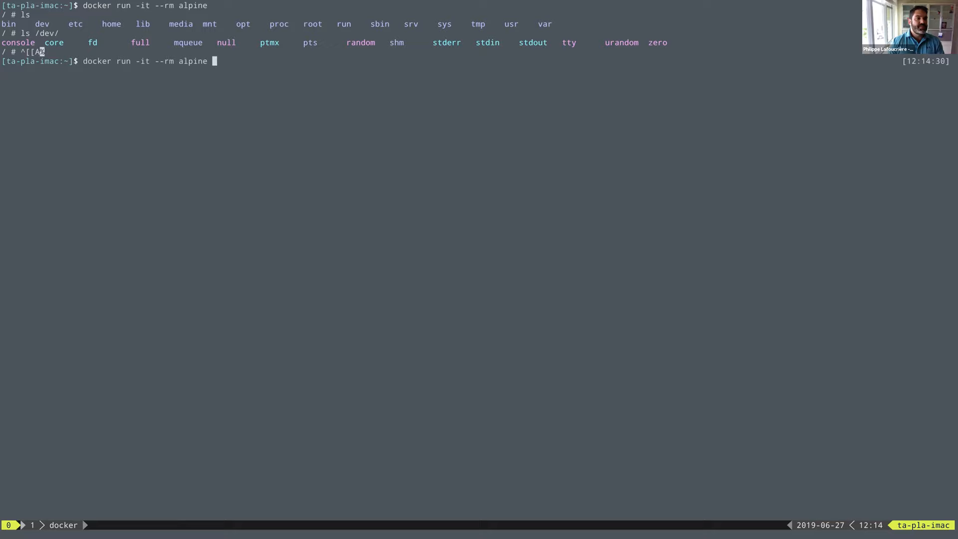
Relaunch Alpine with --privileged, list host disks, and start fdisk on /dev/sda1
type("--privi")
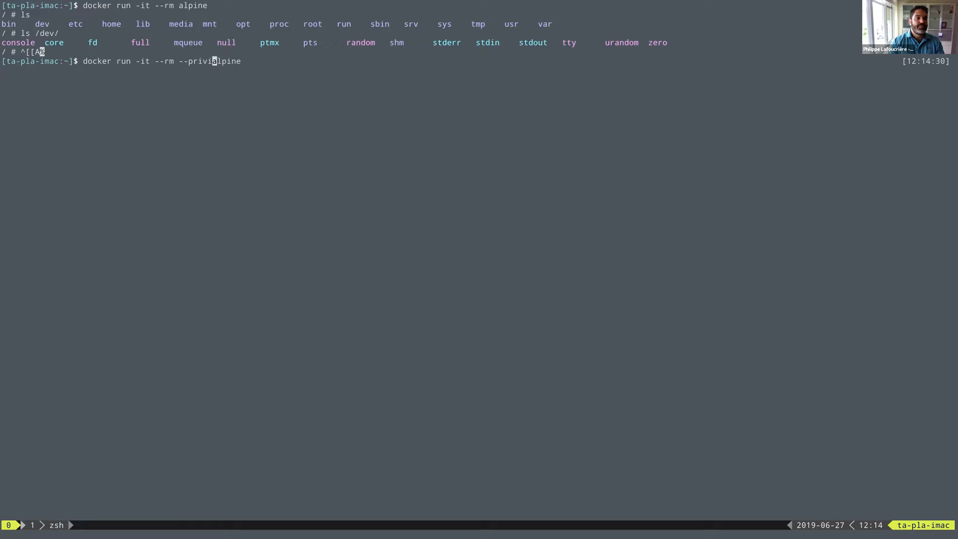
type("leged ")
key("Return")
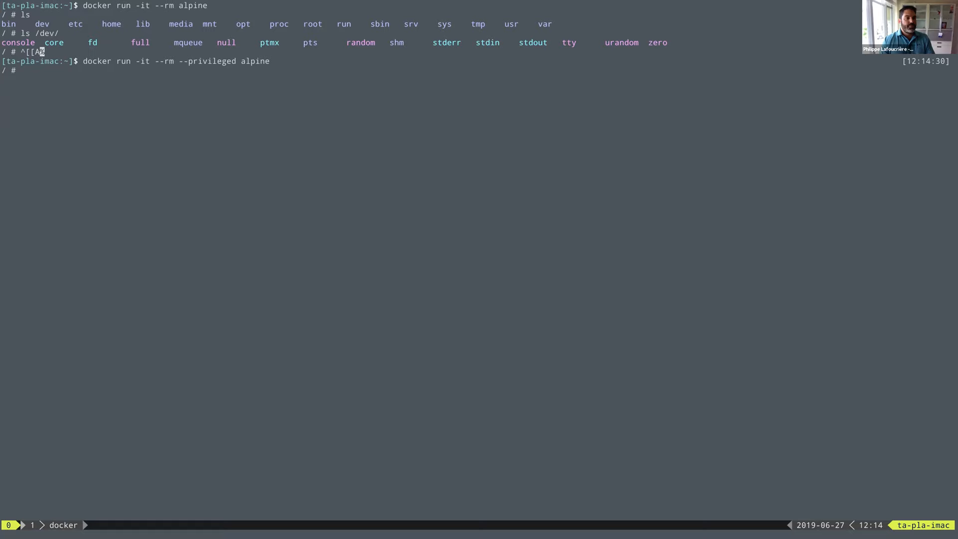
key("Return")
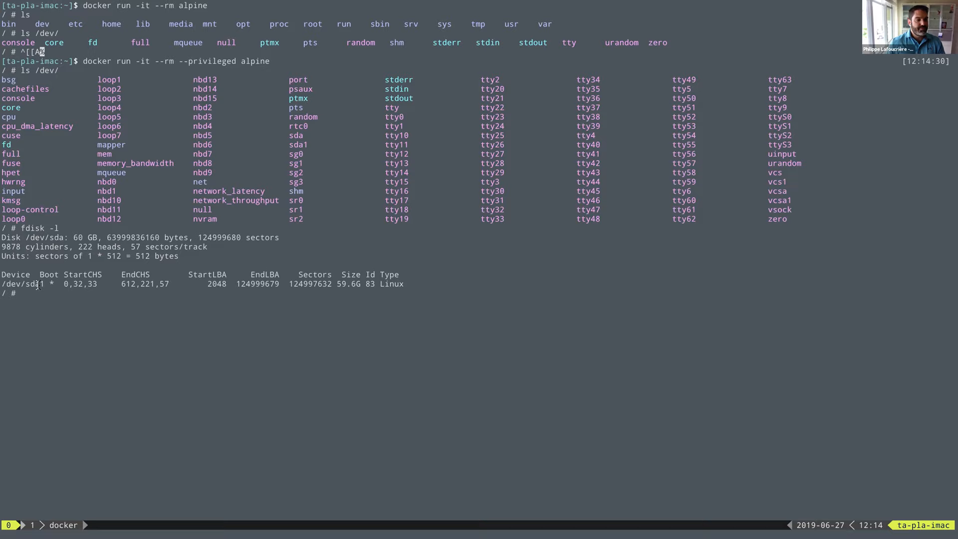
key("Return")
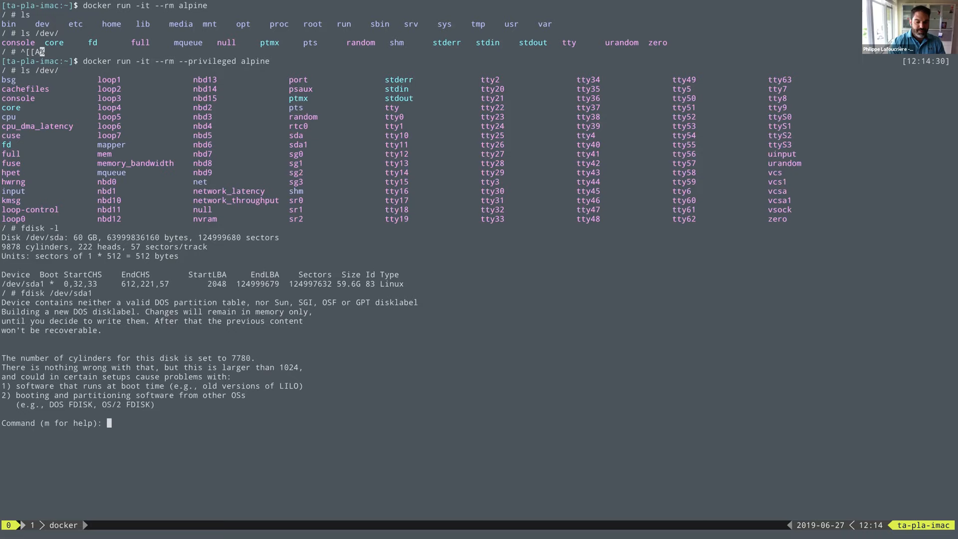
Print the sda1 partition table with fdisk's p command
type("p")
type("cat /proc/sys/vm/swappiness")
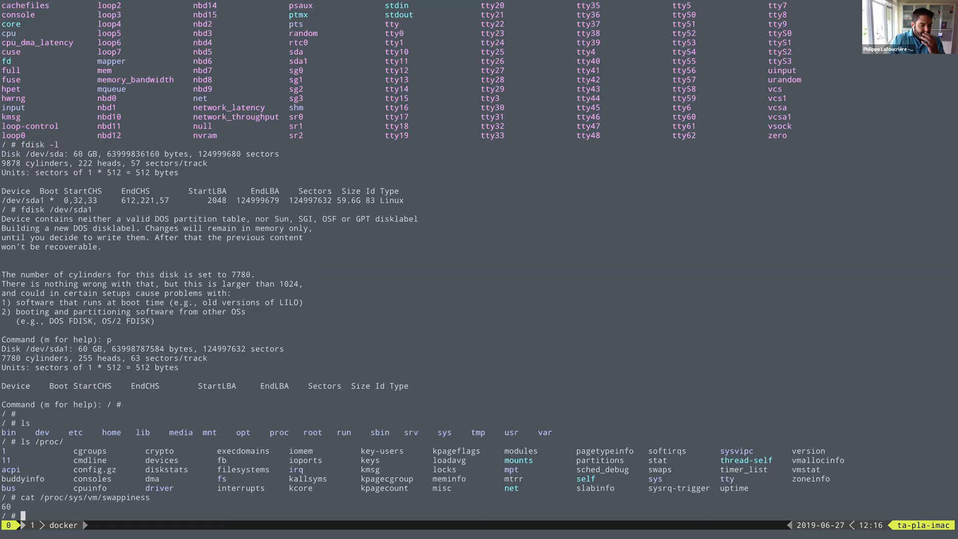
Write 61 into /proc/sys/vm/swappiness with echo
type("echo \"61")
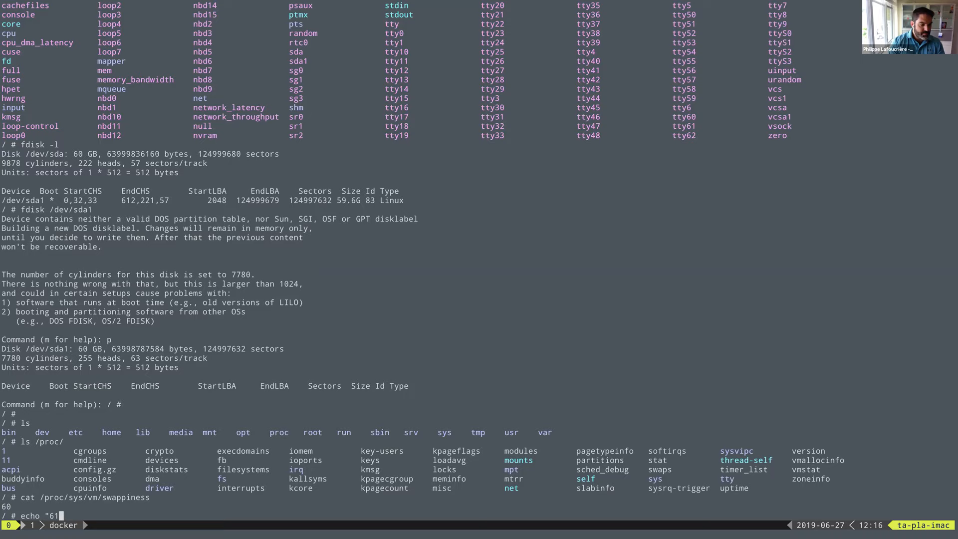
type("> /proc/sys/vm/swappiness")
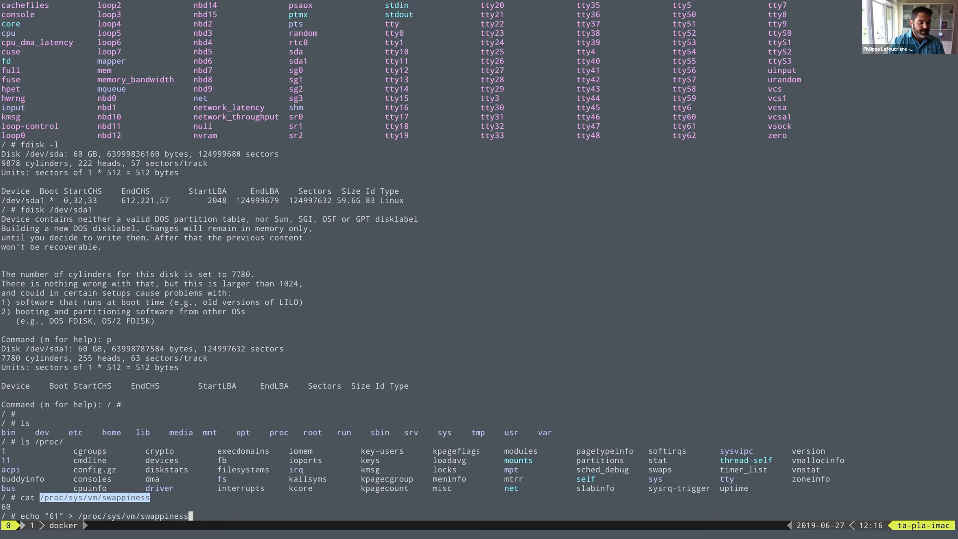
key("Return")
type("cat /proc/sys/vm/swappiness")
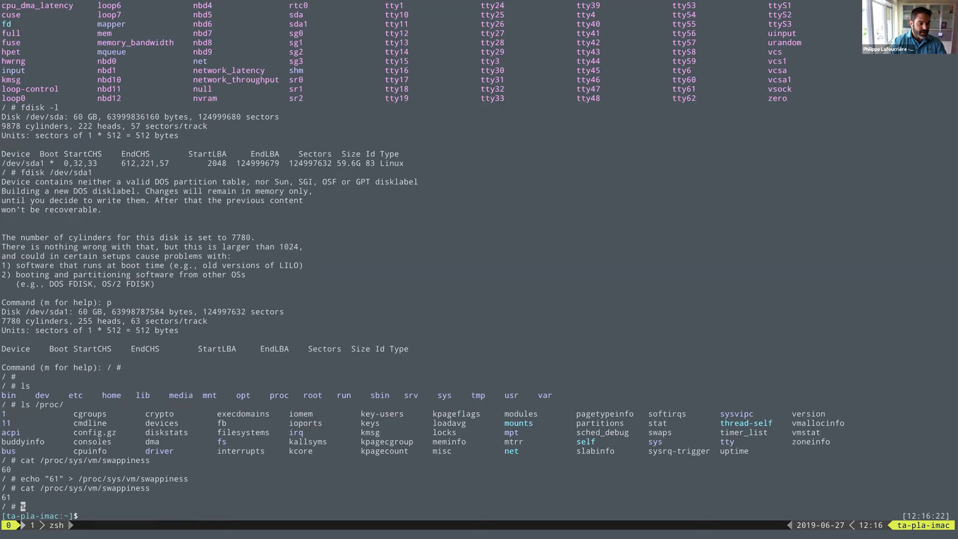